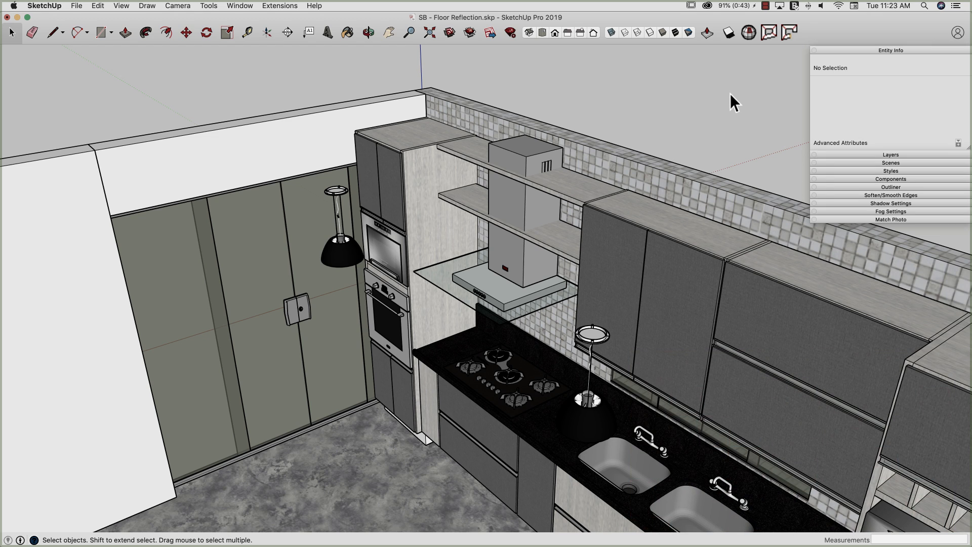
{"action": "mouse_move", "coordinate": [636, 101]}
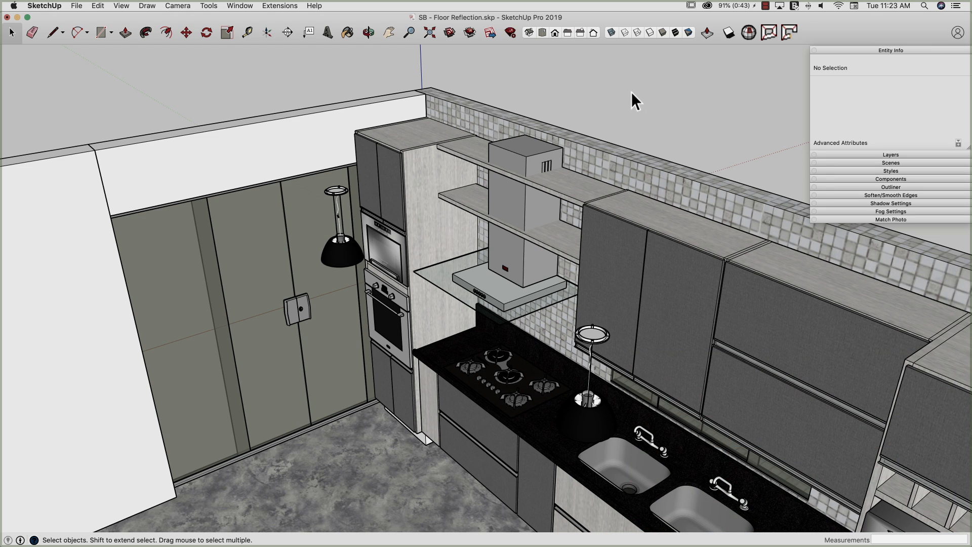
{"action": "mouse_move", "coordinate": [619, 92]}
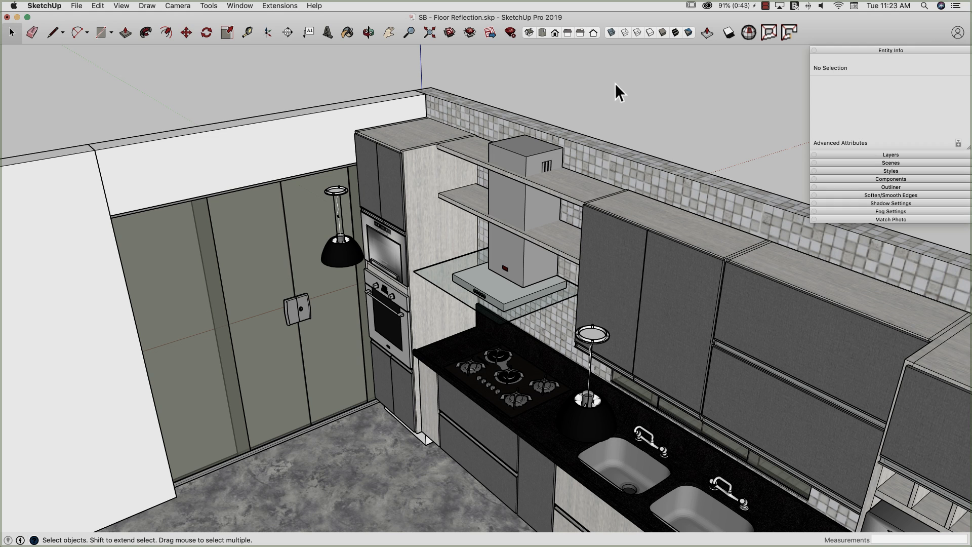
{"action": "mouse_move", "coordinate": [478, 193]}
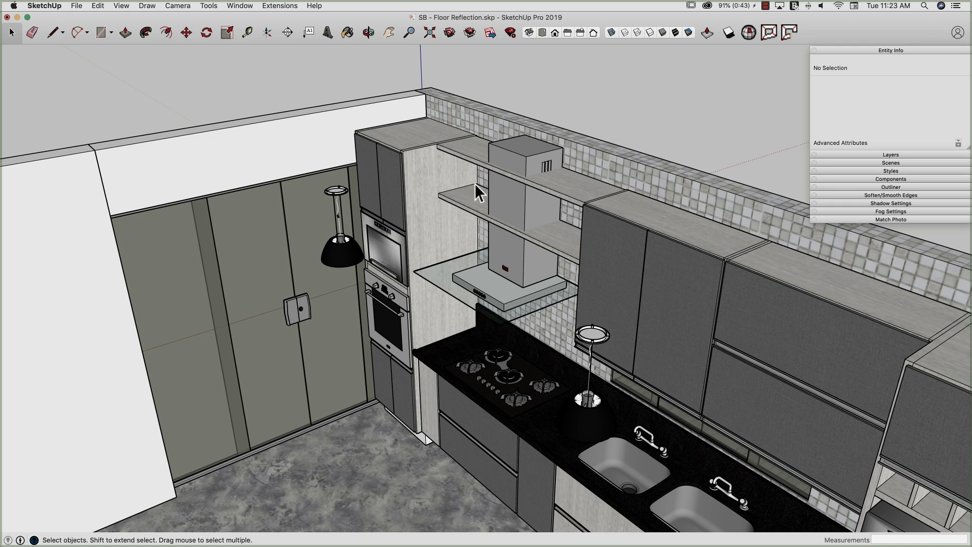
{"action": "mouse_move", "coordinate": [651, 220]}
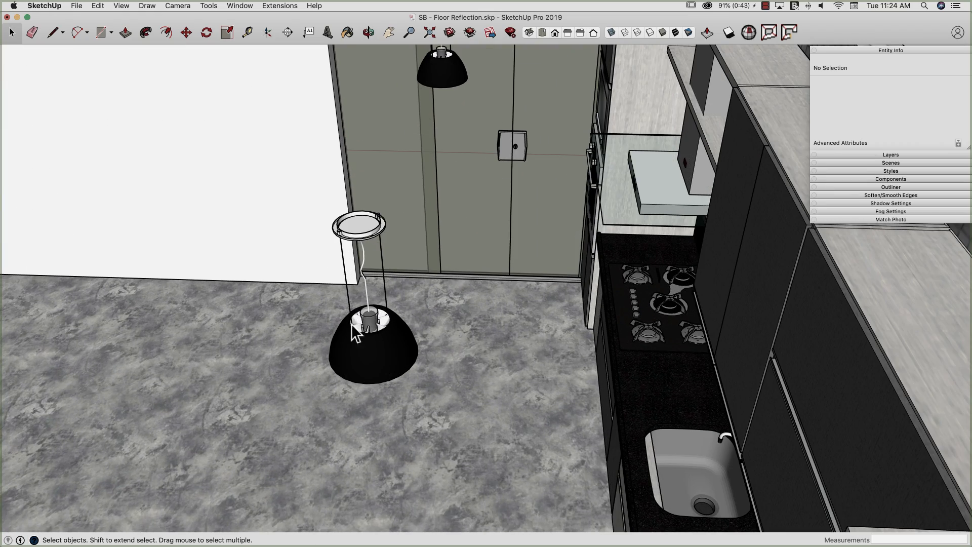
Select the low pendant lamp group and pick a small fin face inside its shade.
{"action": "left_click", "coordinate": [372, 320]}
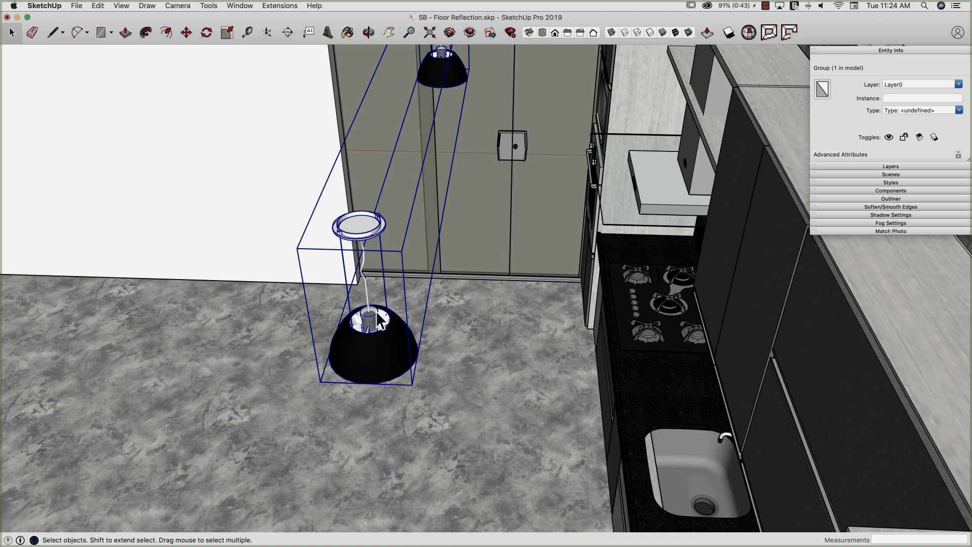
{"action": "mouse_move", "coordinate": [381, 358]}
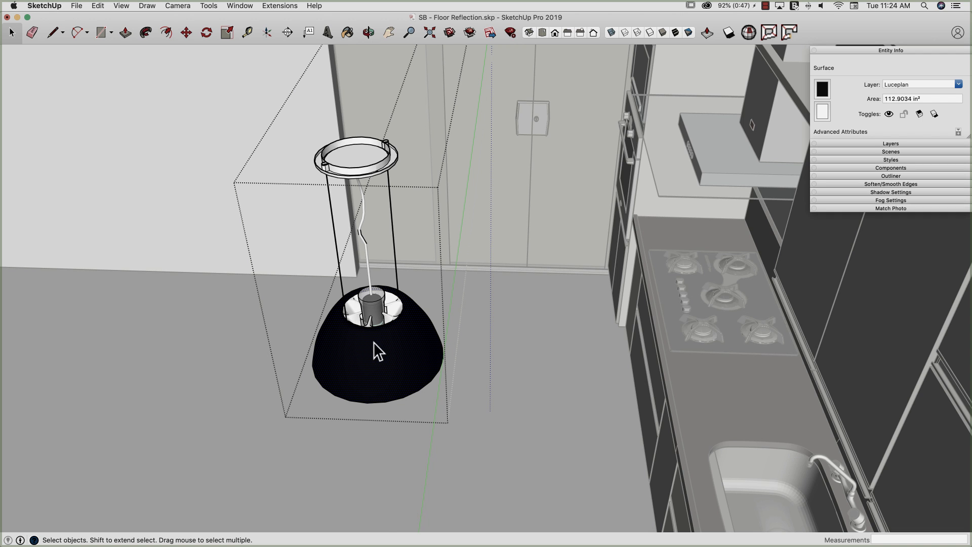
{"action": "mouse_move", "coordinate": [375, 345]}
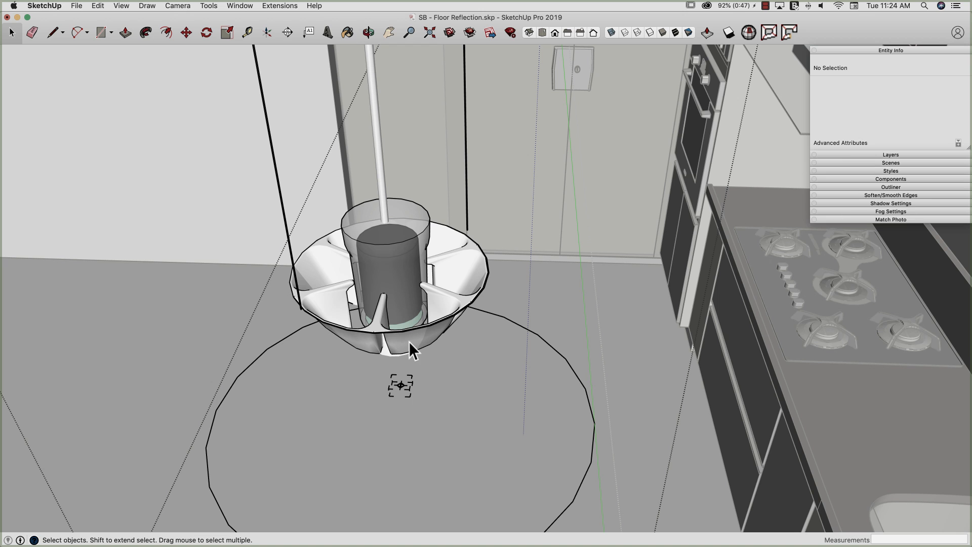
{"action": "left_click", "coordinate": [397, 335]}
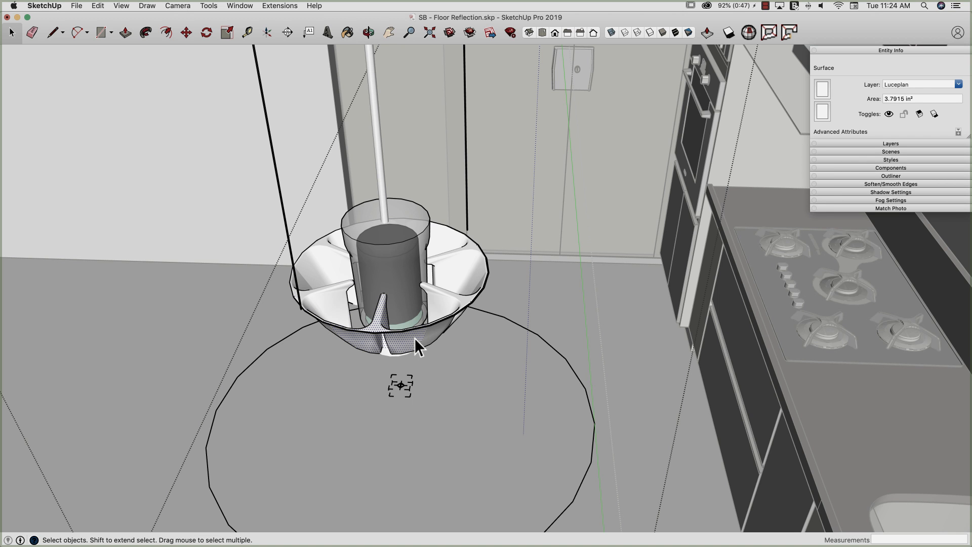
{"action": "mouse_move", "coordinate": [407, 352]}
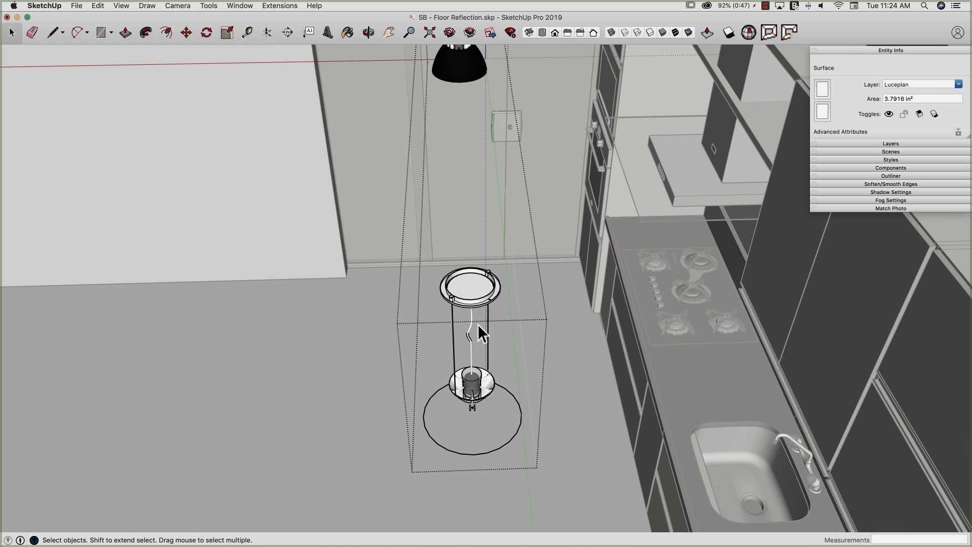
{"action": "mouse_move", "coordinate": [517, 405]}
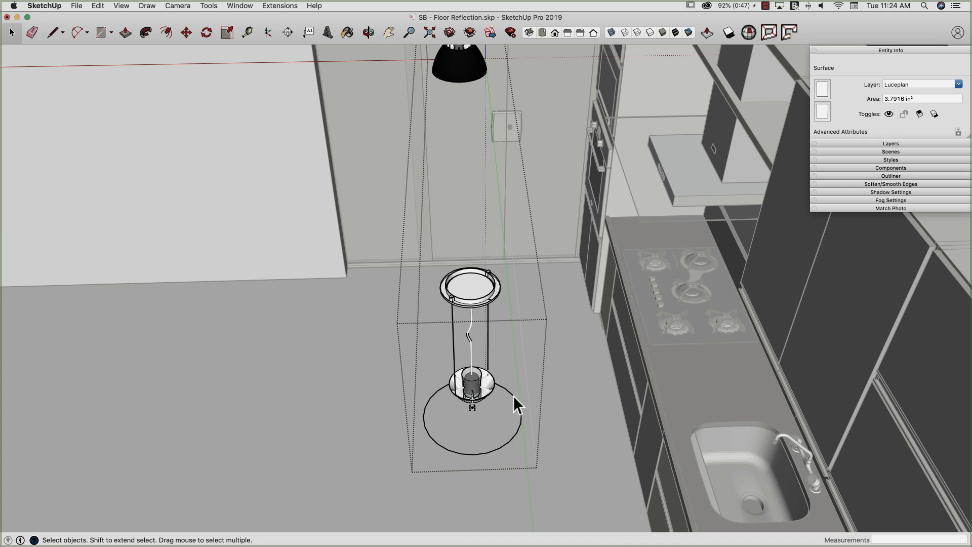
{"action": "mouse_move", "coordinate": [475, 414]}
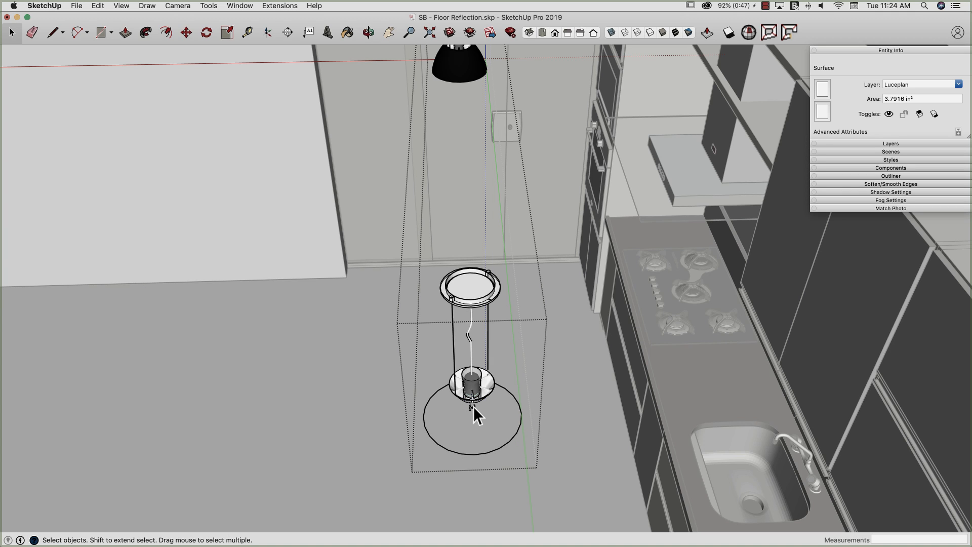
{"action": "mouse_move", "coordinate": [146, 17]}
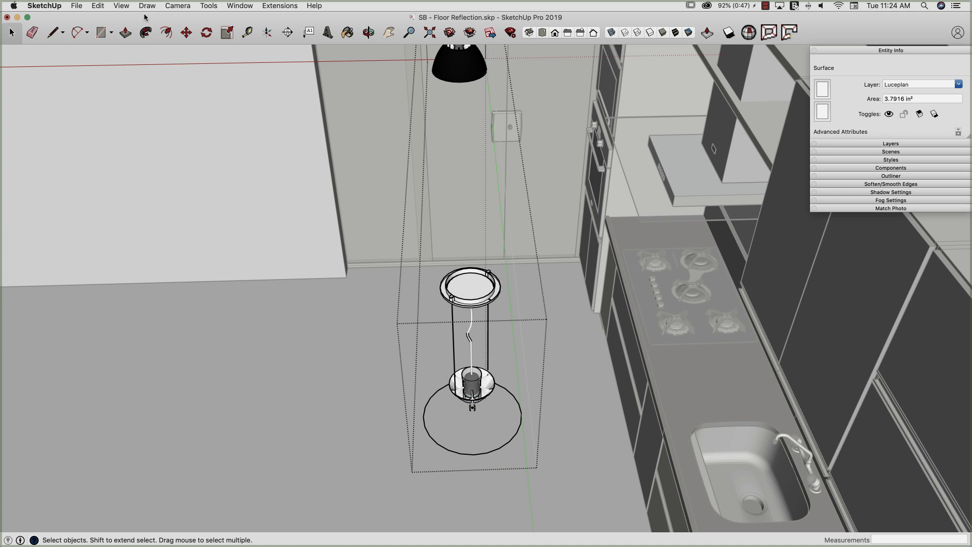
Turn on Hidden Geometry from the View menu and zoom out over the kitchen.
{"action": "left_click", "coordinate": [122, 6]}
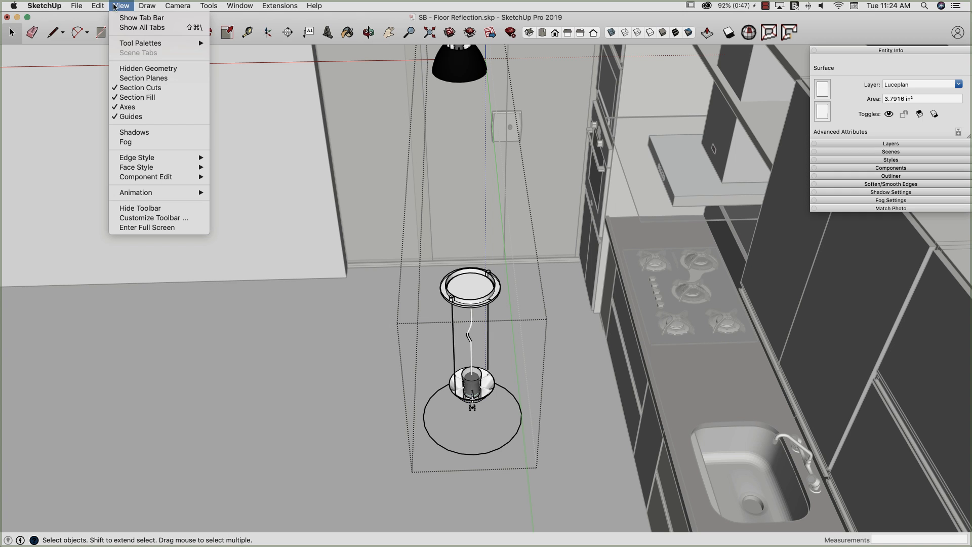
{"action": "mouse_move", "coordinate": [147, 69]}
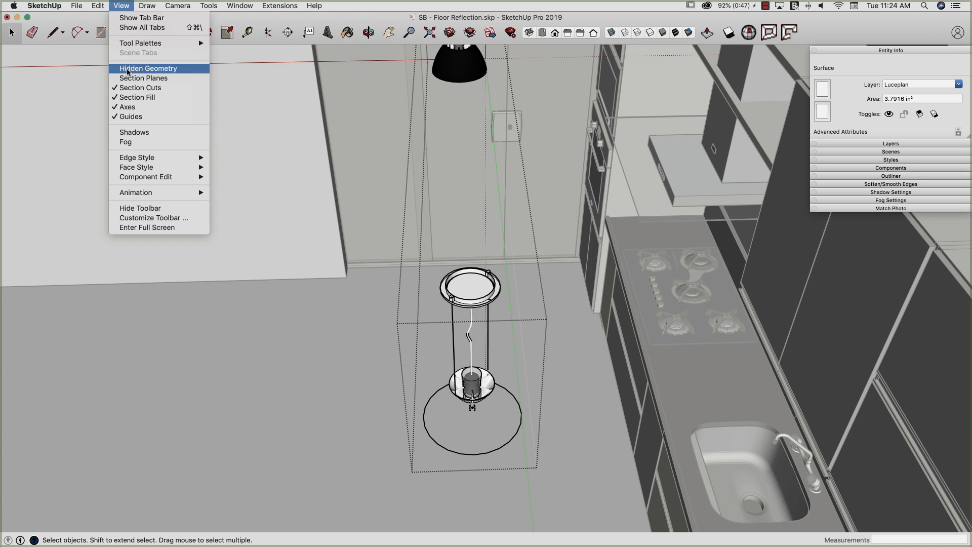
{"action": "left_click", "coordinate": [147, 68]}
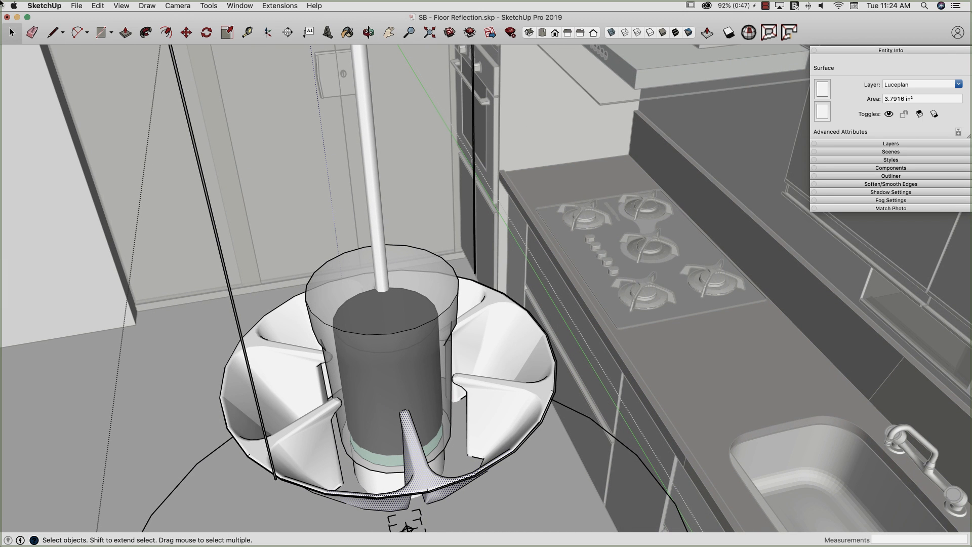
{"action": "left_click", "coordinate": [121, 5]}
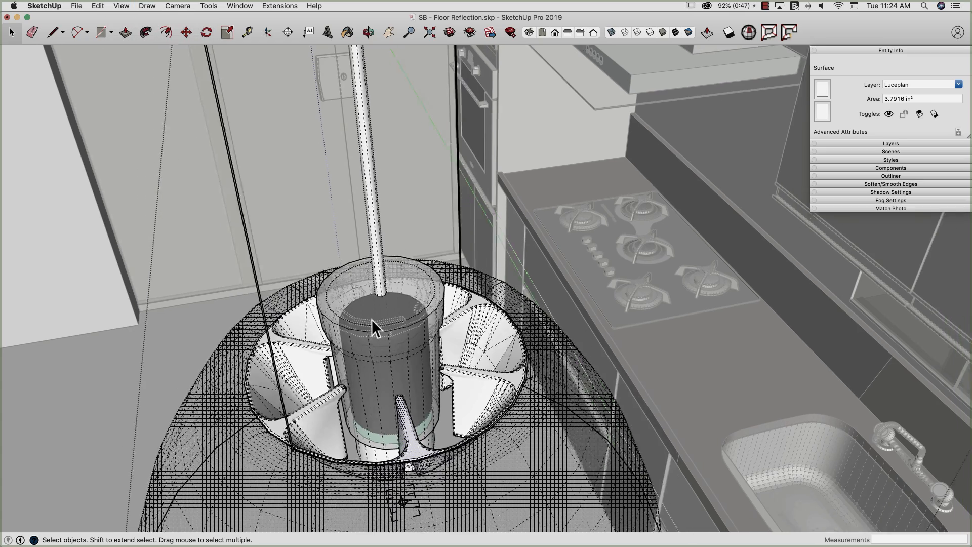
{"action": "scroll", "scroll_direction": "down", "scroll_amount": 3}
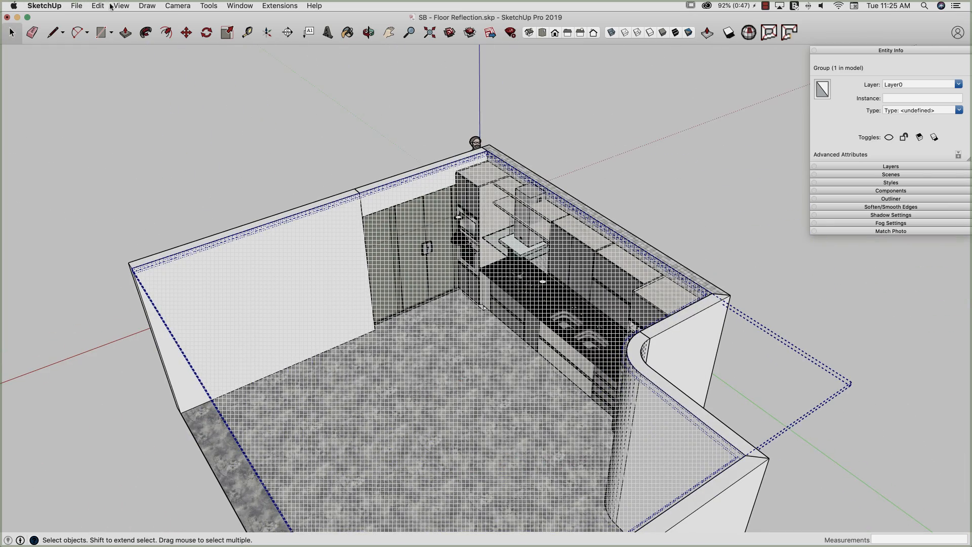
Check the View menu and switch to the 2020_AD.skp kitchen model.
{"action": "left_click", "coordinate": [121, 6]}
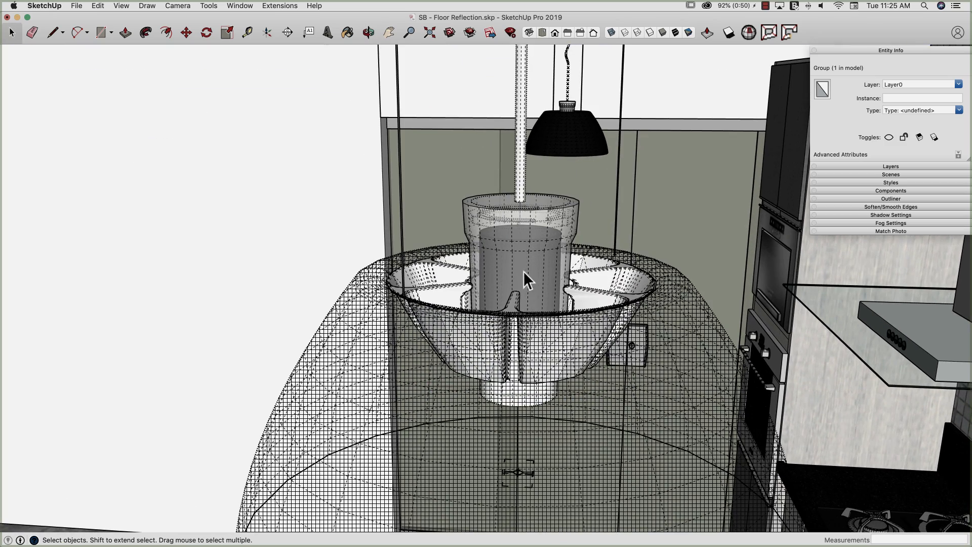
{"action": "left_click", "coordinate": [368, 32]}
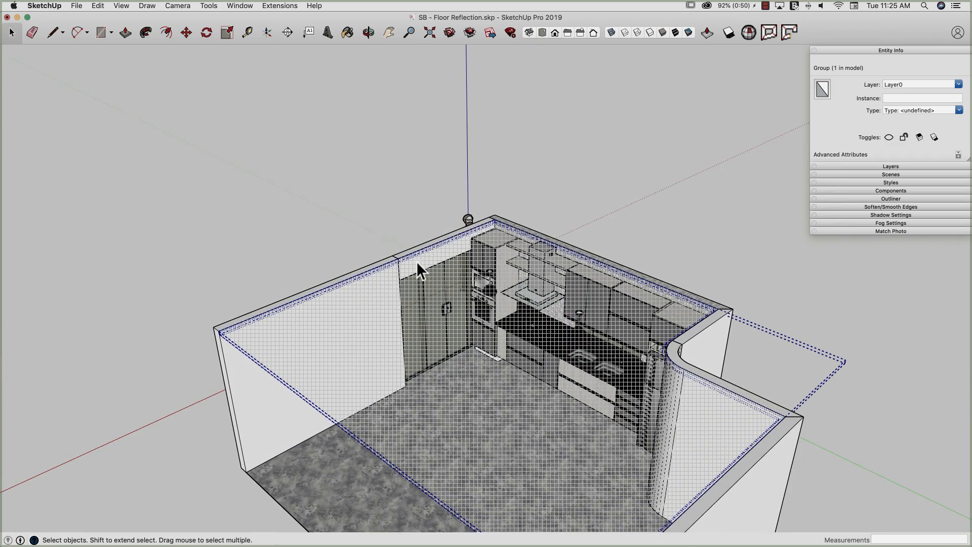
{"action": "mouse_move", "coordinate": [449, 335]}
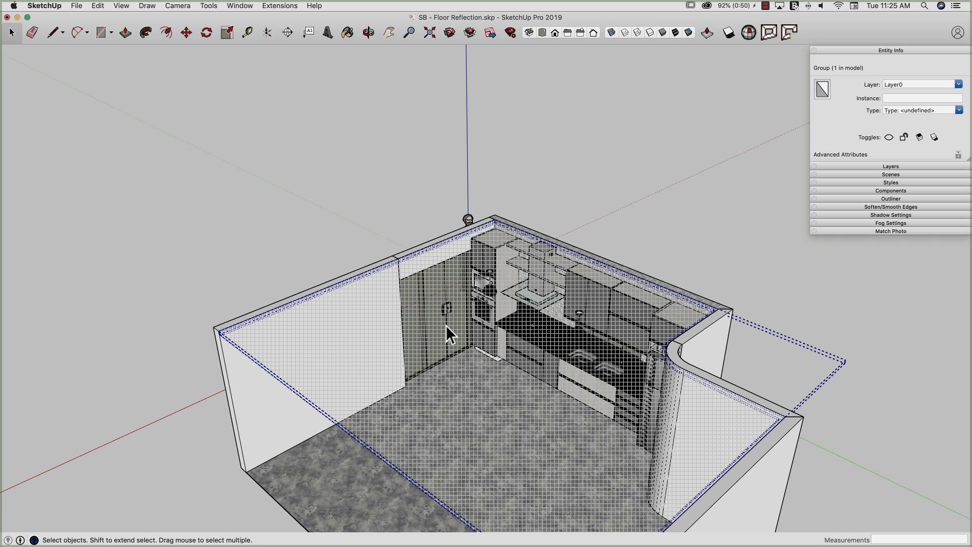
{"action": "mouse_move", "coordinate": [579, 239]}
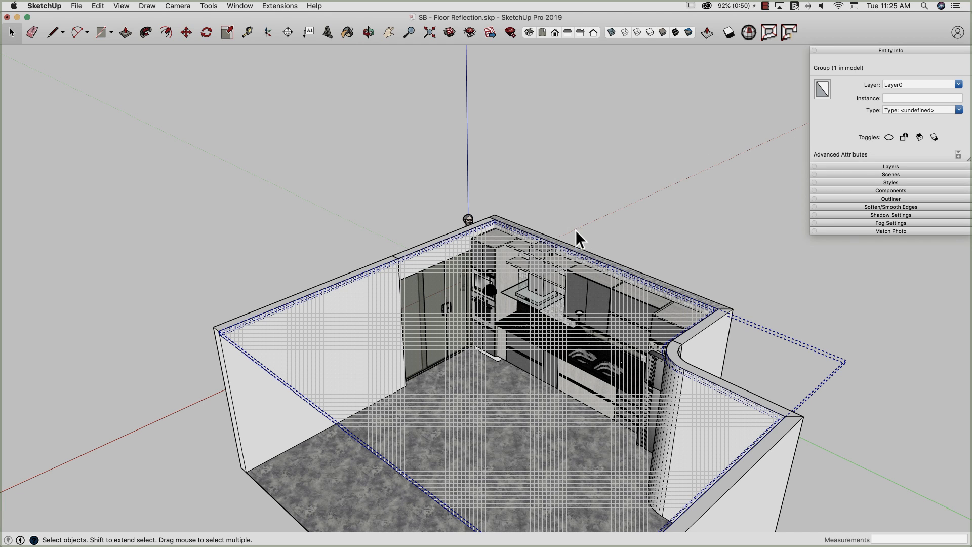
{"action": "mouse_move", "coordinate": [594, 277]}
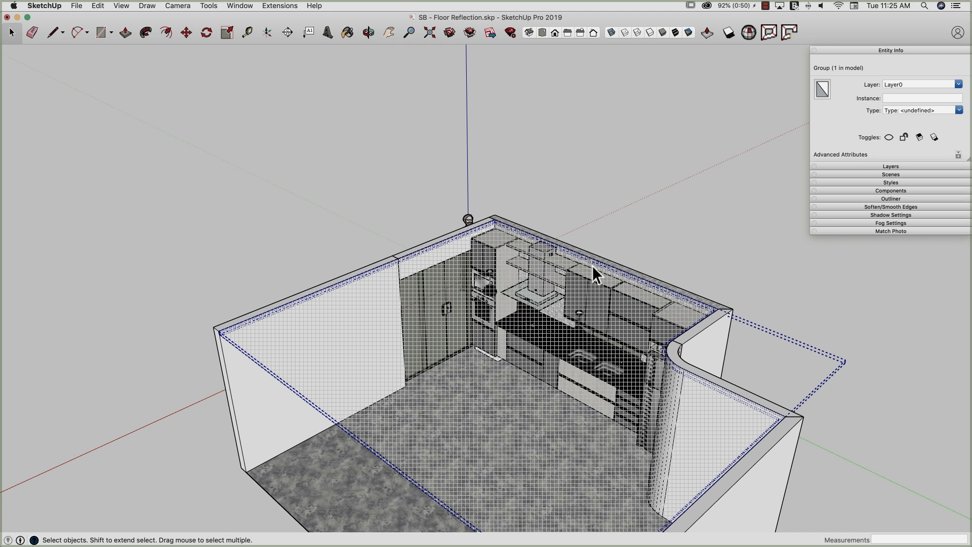
{"action": "left_click", "coordinate": [367, 32]}
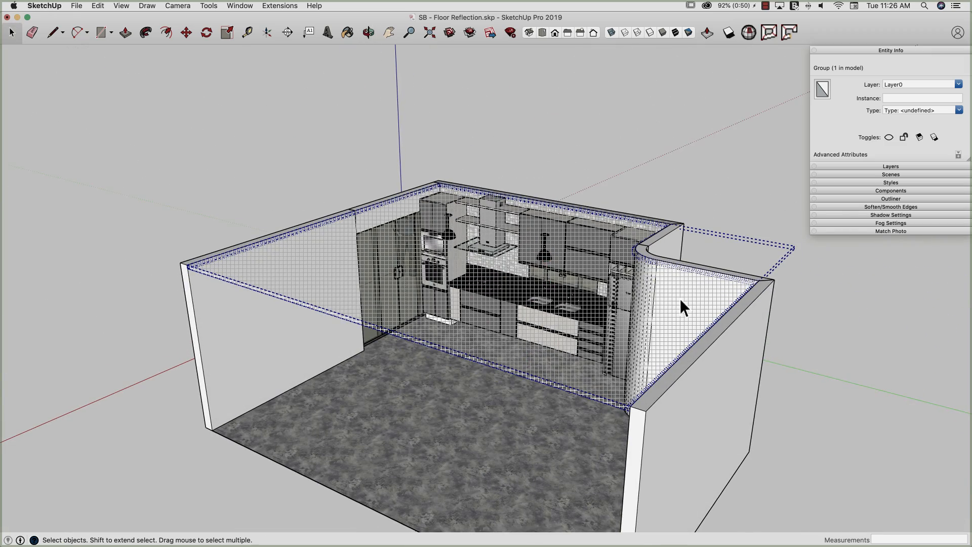
{"action": "mouse_move", "coordinate": [632, 288]}
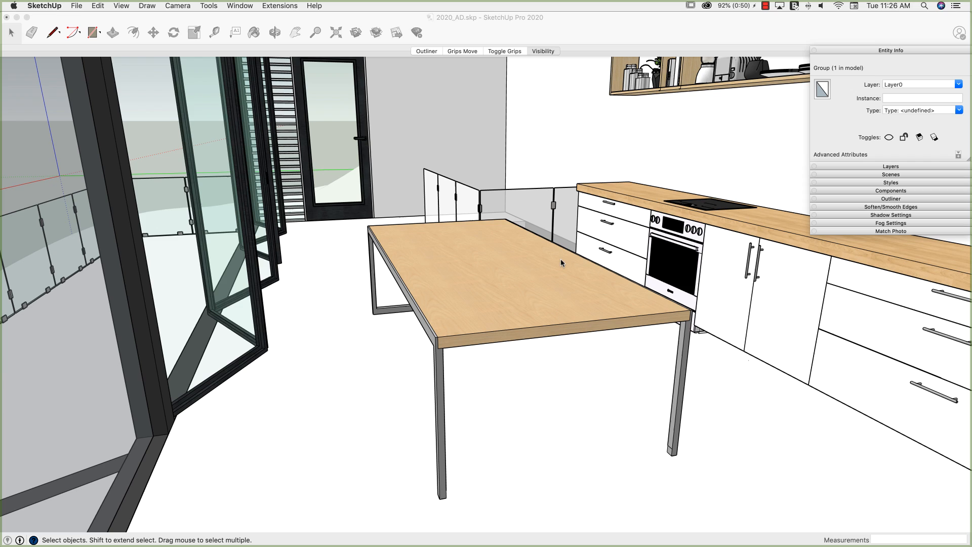
{"action": "mouse_move", "coordinate": [442, 254]}
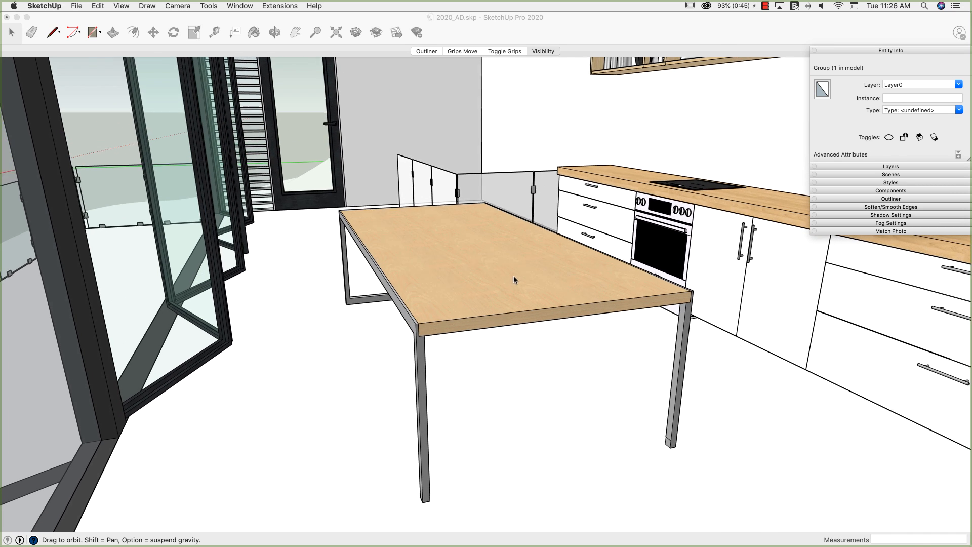
Select the wooden-topped kitchen table, orbit around it, then return to the Select tool.
{"action": "left_click", "coordinate": [514, 279]}
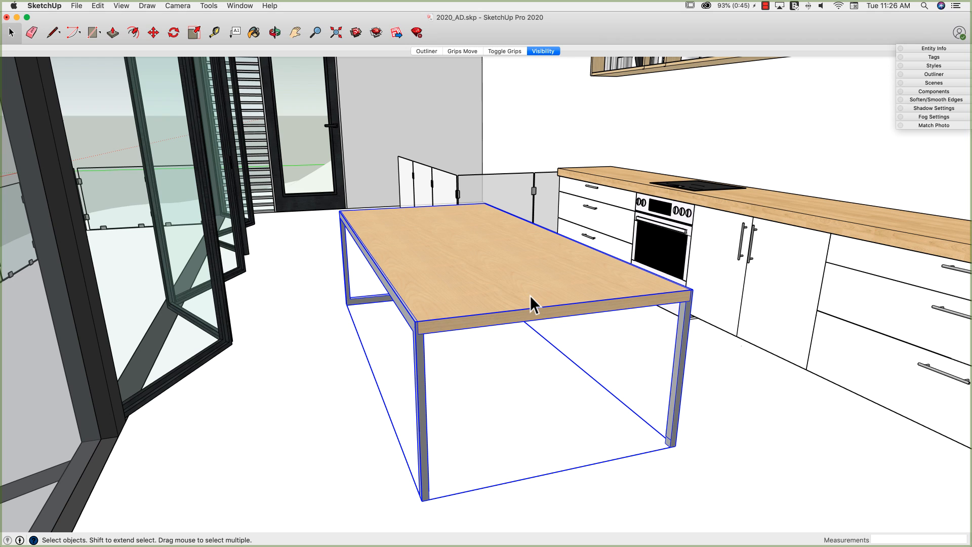
{"action": "mouse_move", "coordinate": [478, 313]}
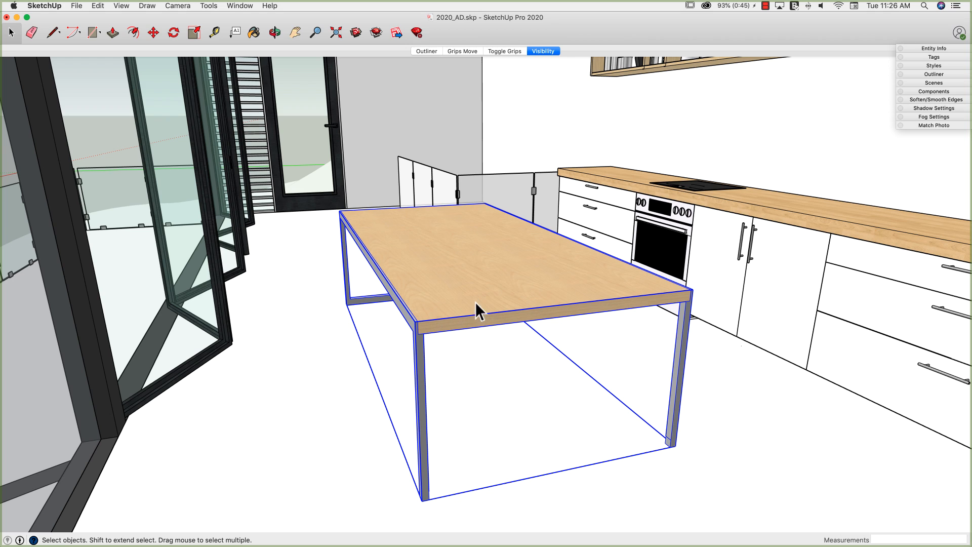
{"action": "mouse_move", "coordinate": [458, 282]}
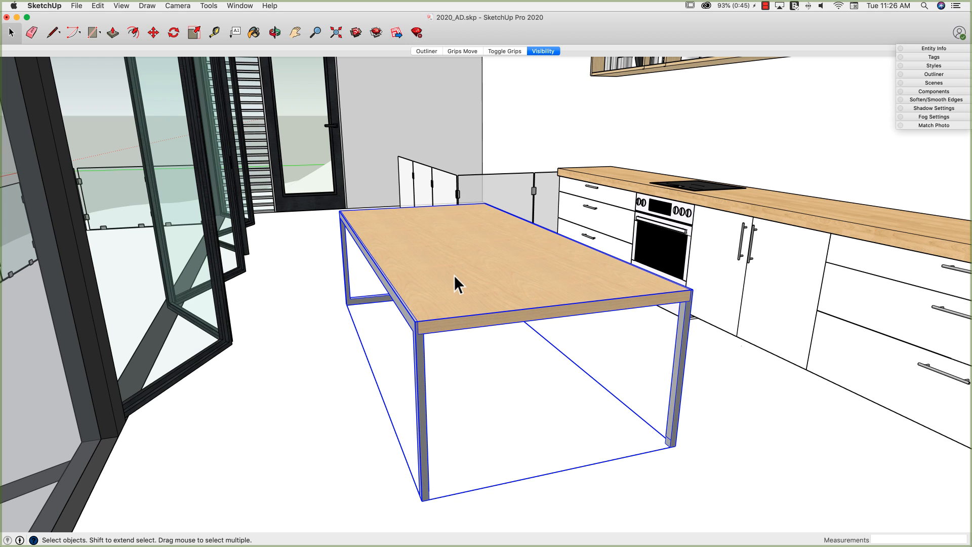
{"action": "mouse_move", "coordinate": [417, 290]}
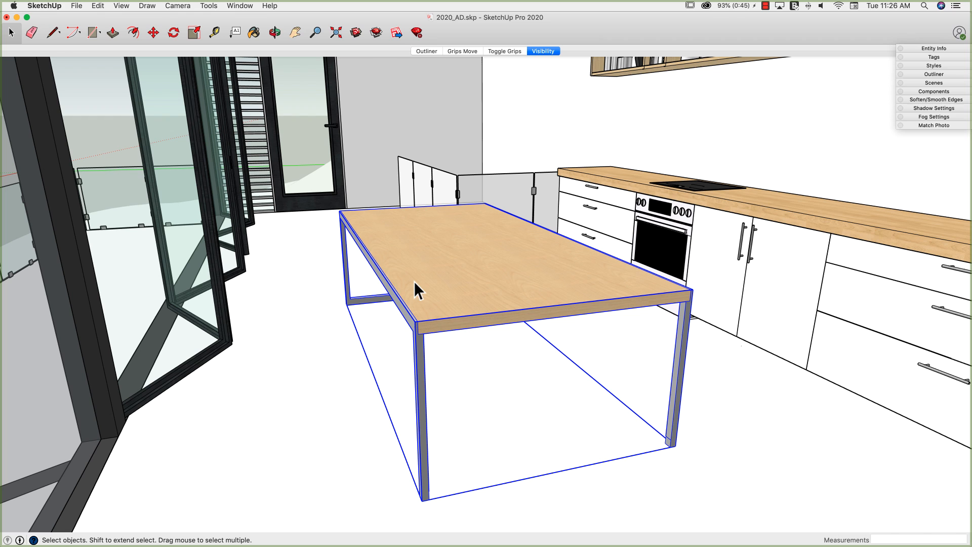
{"action": "mouse_move", "coordinate": [372, 192]}
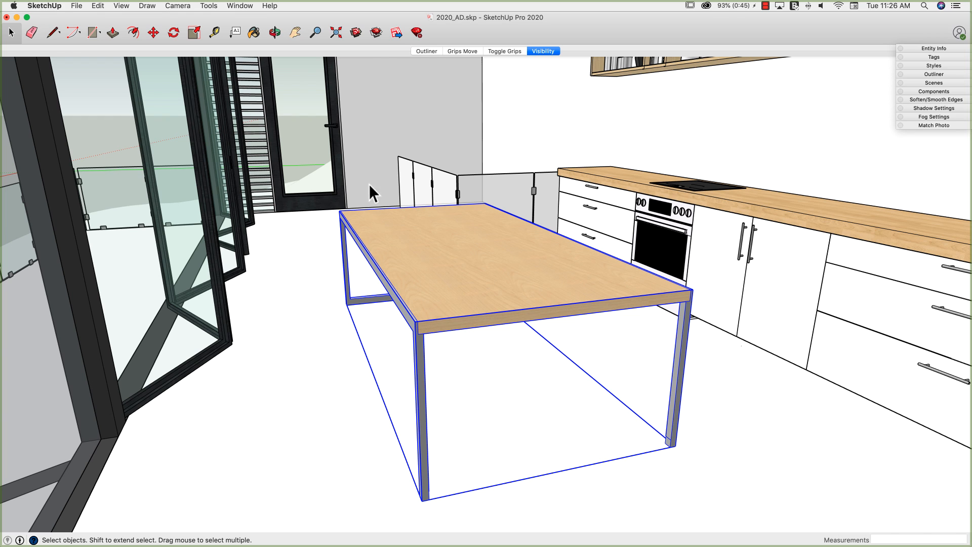
{"action": "mouse_move", "coordinate": [497, 428]}
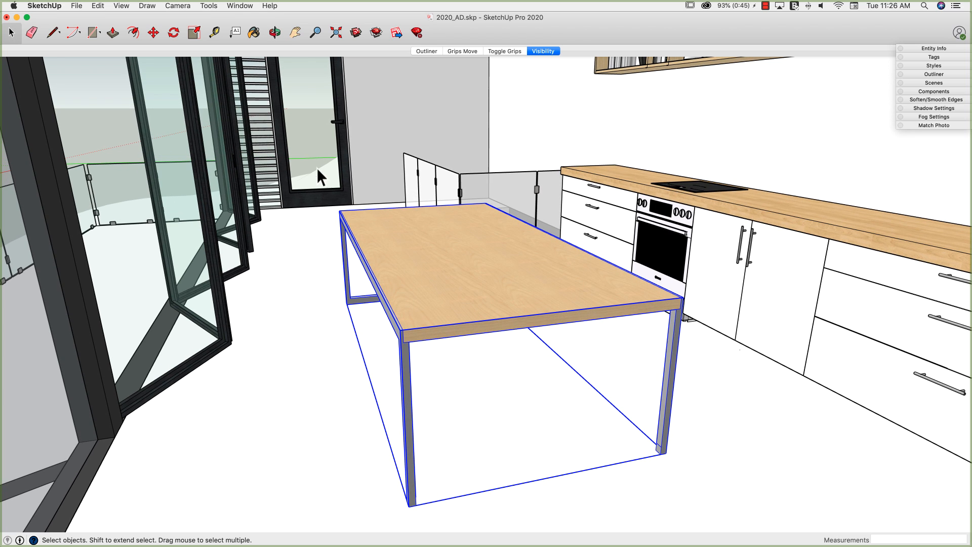
{"action": "mouse_move", "coordinate": [435, 329]}
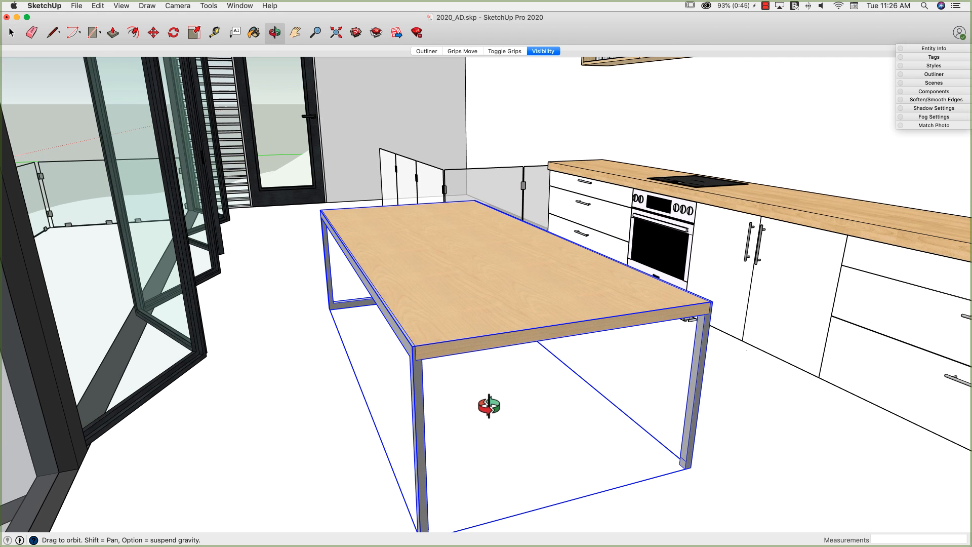
{"action": "left_click", "coordinate": [11, 32]}
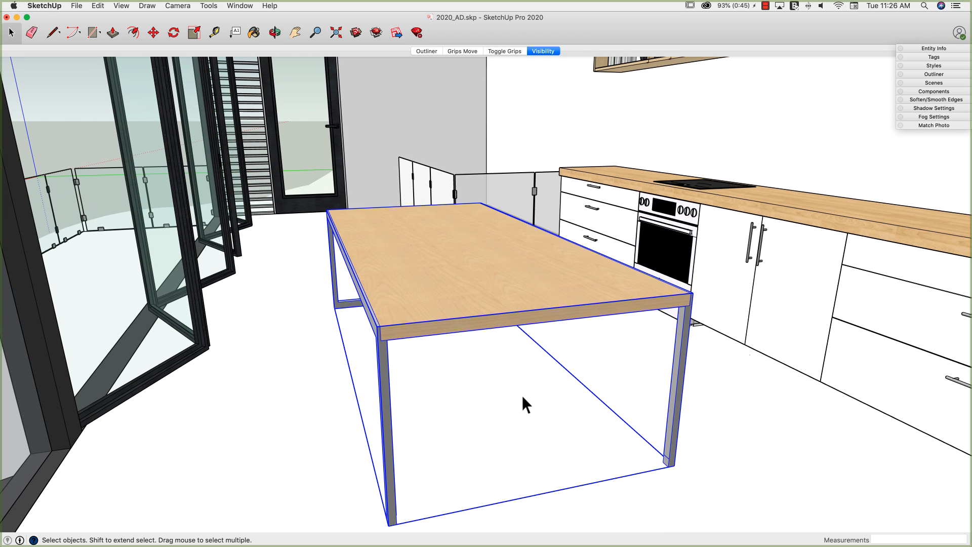
{"action": "mouse_move", "coordinate": [369, 322]}
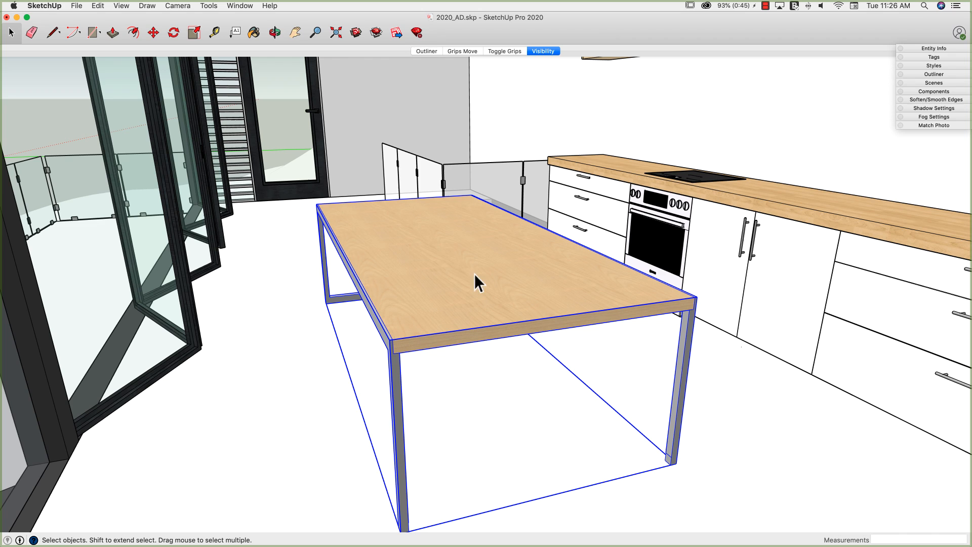
{"action": "mouse_move", "coordinate": [619, 303]}
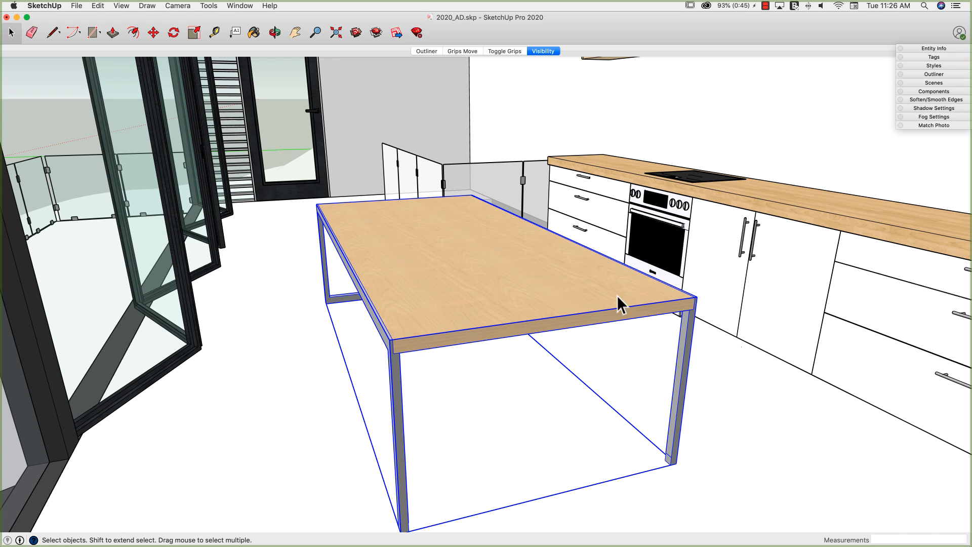
{"action": "mouse_move", "coordinate": [426, 290]}
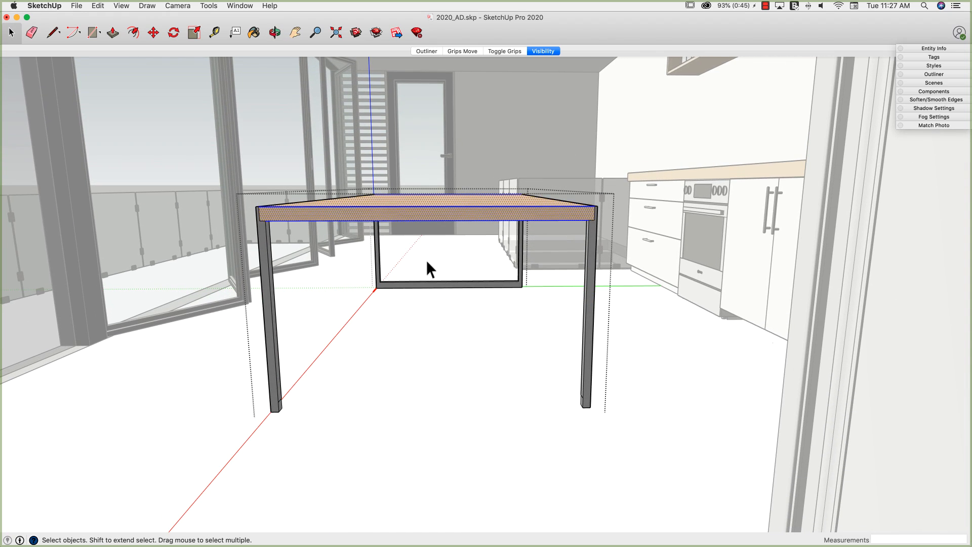
Hide the wooden tabletop via its right-click menu, leaving the metal frame.
{"action": "right_click", "coordinate": [430, 268]}
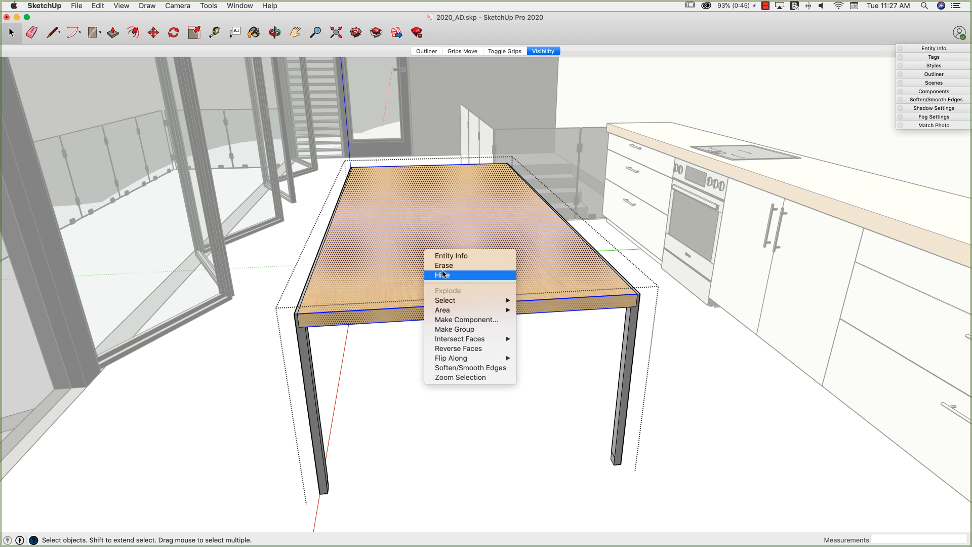
{"action": "left_click", "coordinate": [441, 274]}
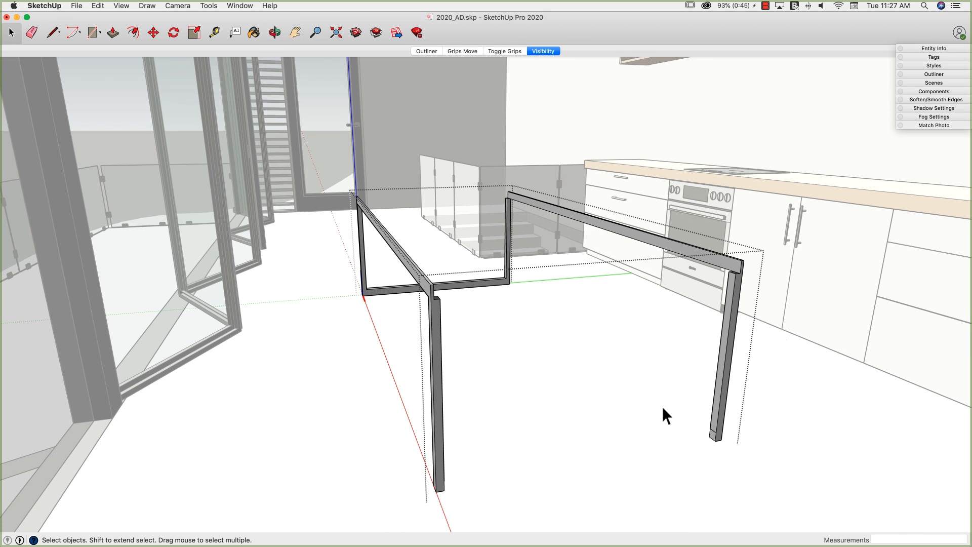
{"action": "mouse_move", "coordinate": [322, 210]}
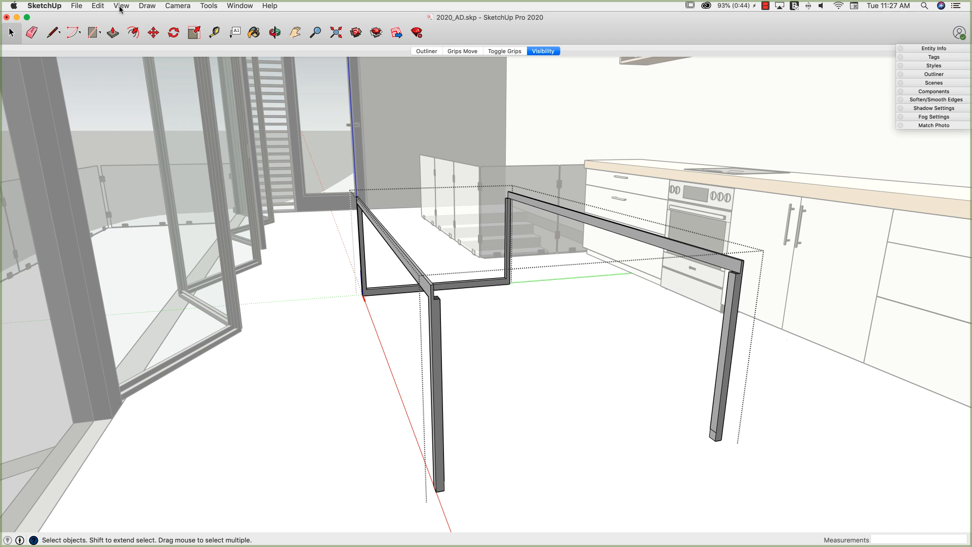
Enable View > Show Hidden Objects and View > Show Hidden Geometry to ghost chairs and tabletop.
{"action": "left_click", "coordinate": [121, 5]}
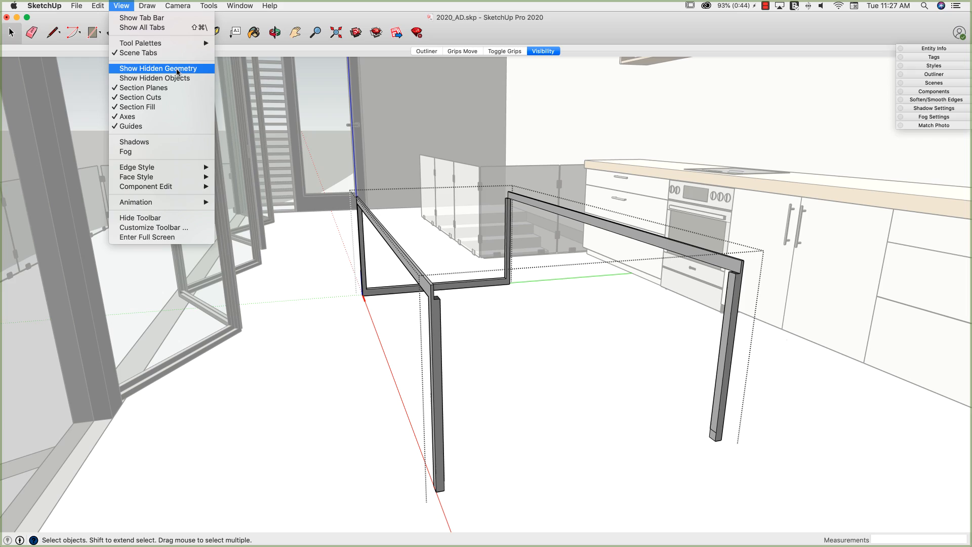
{"action": "mouse_move", "coordinate": [154, 78]}
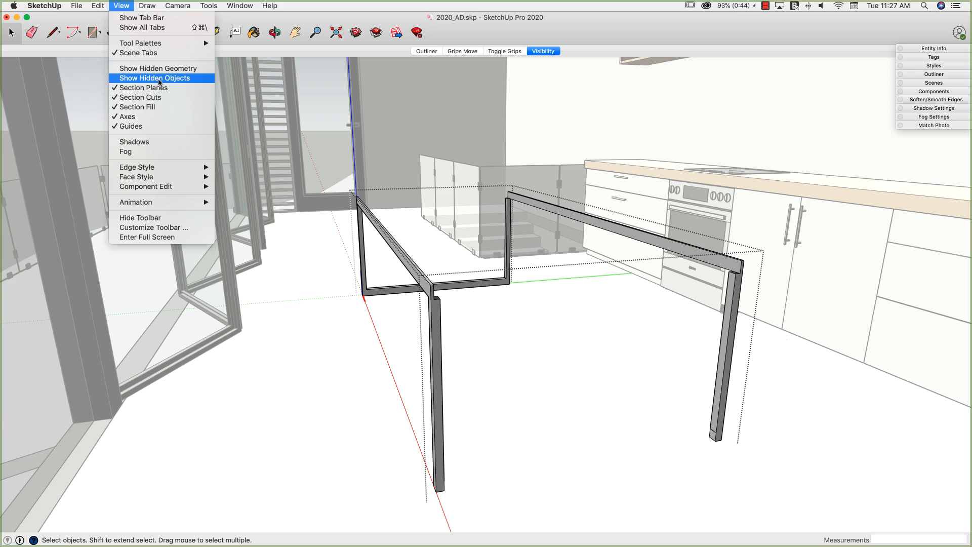
{"action": "left_click", "coordinate": [153, 78]}
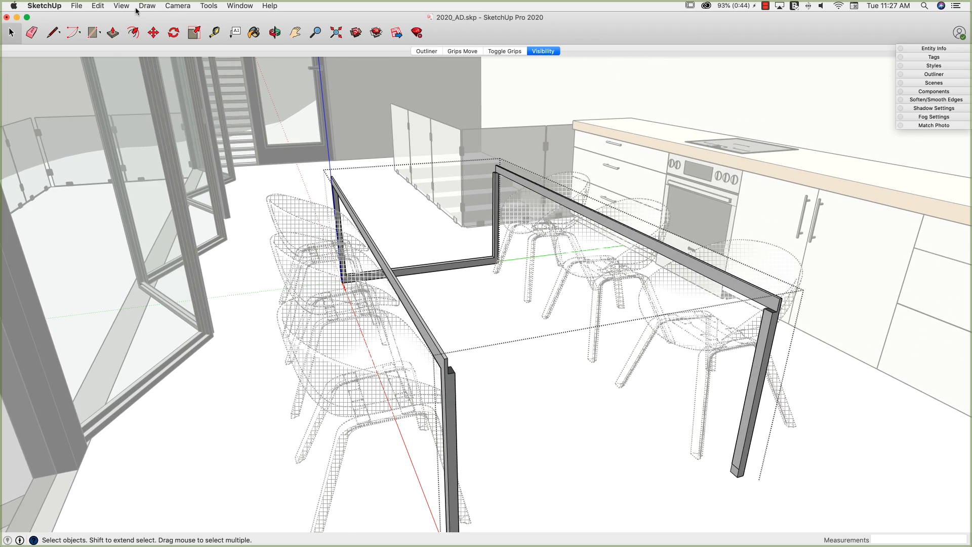
{"action": "left_click", "coordinate": [122, 6]}
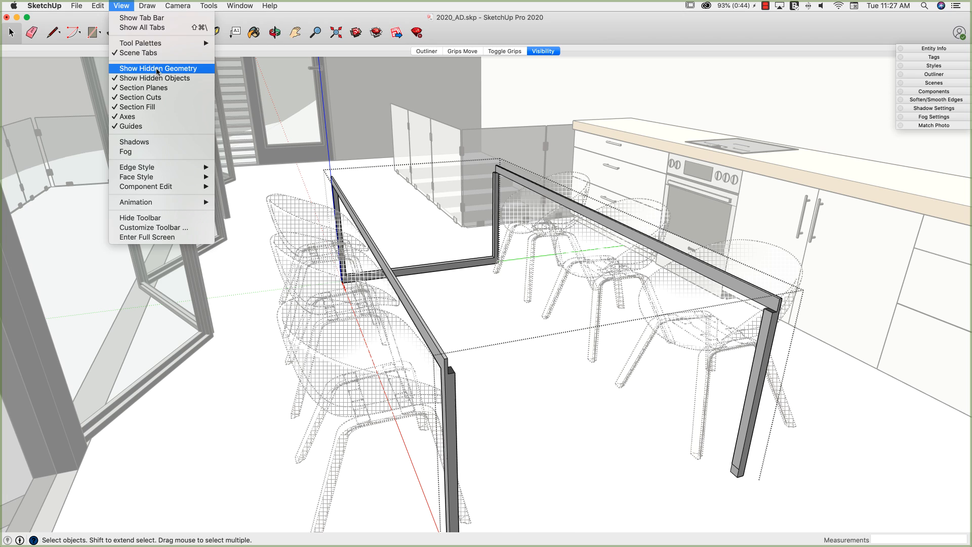
{"action": "left_click", "coordinate": [160, 69]}
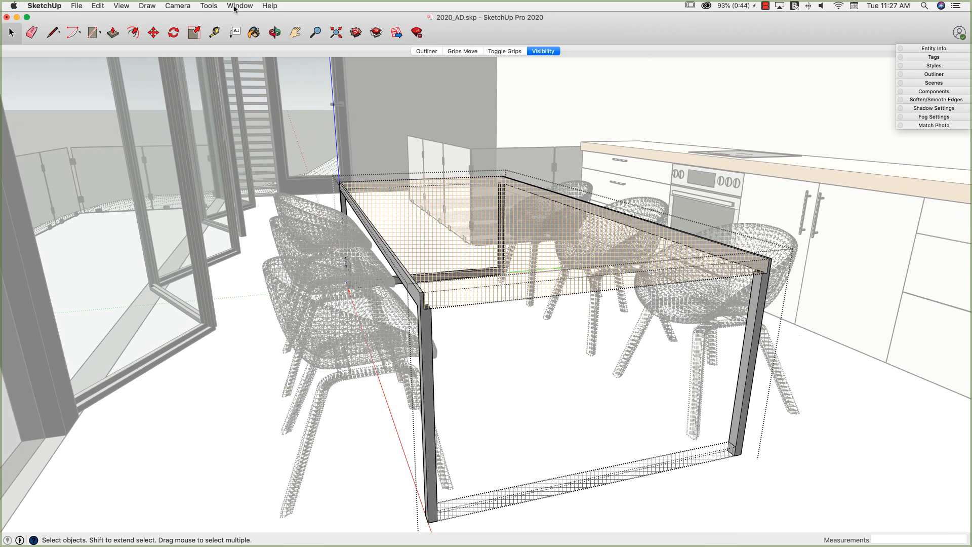
Uncheck Show Hidden Objects in the View menu to remove the ghosted chairs.
{"action": "left_click", "coordinate": [121, 6]}
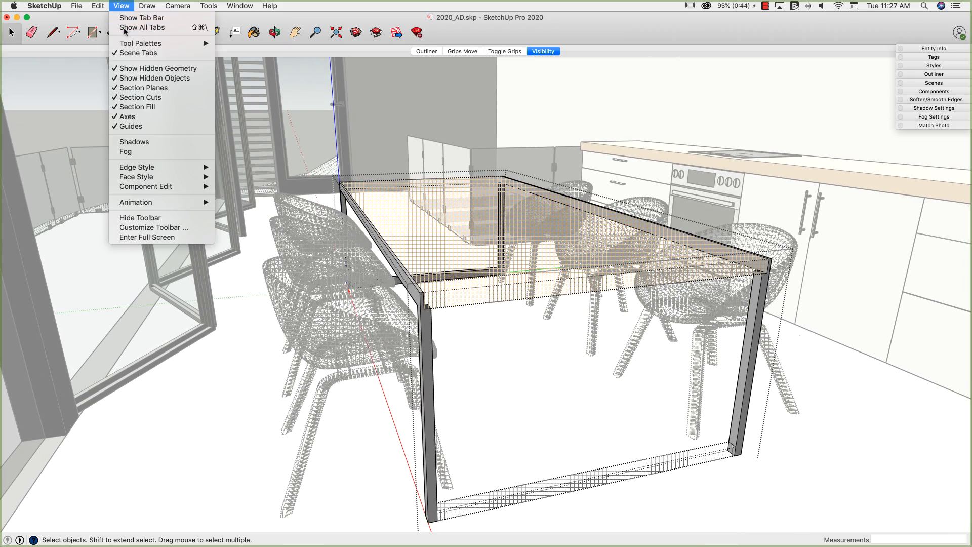
{"action": "mouse_move", "coordinate": [153, 78]}
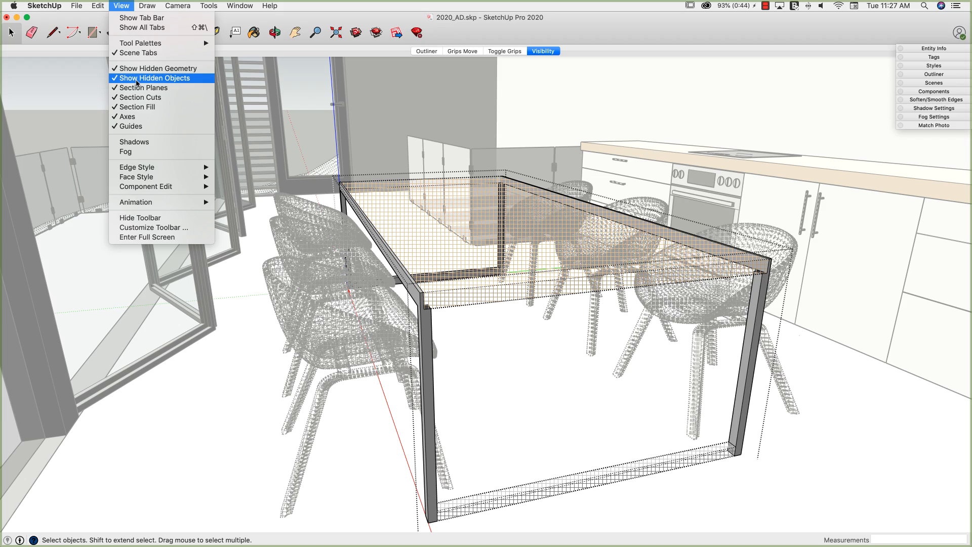
{"action": "left_click", "coordinate": [153, 77]}
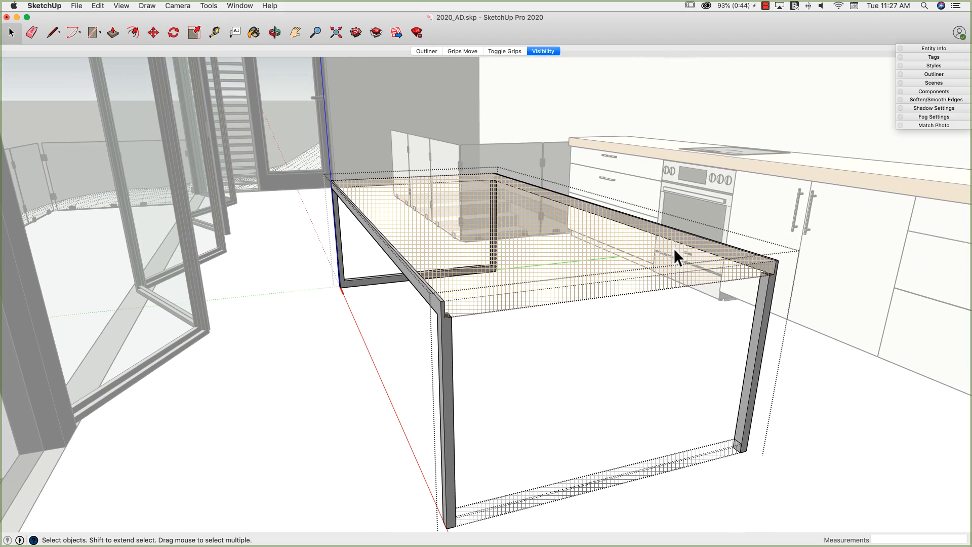
{"action": "mouse_move", "coordinate": [680, 276]}
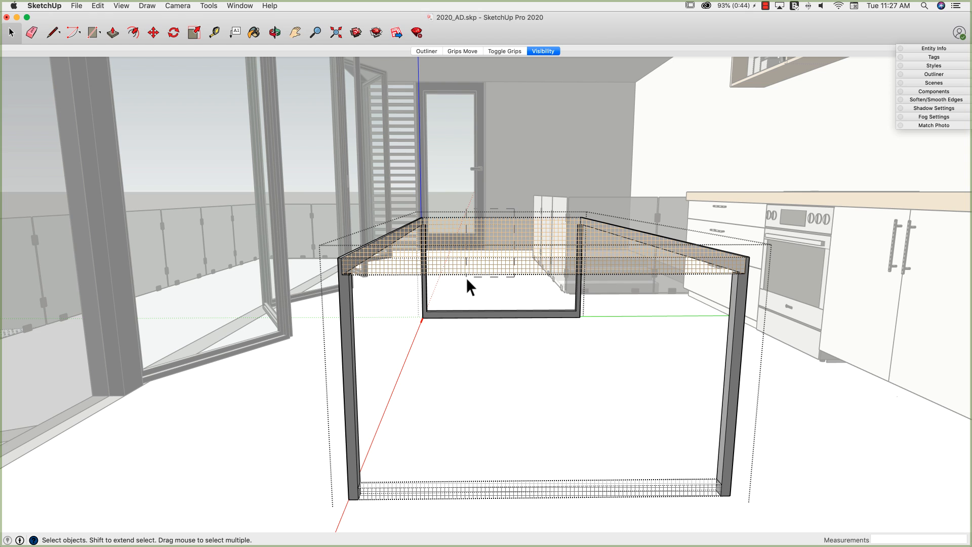
Unhide the ghosted tabletop from its right-click menu.
{"action": "right_click", "coordinate": [468, 286]}
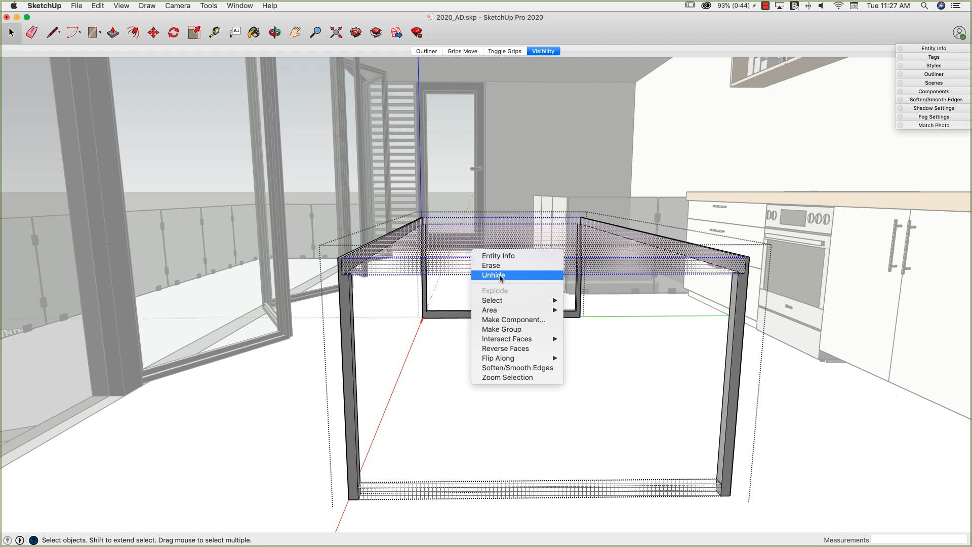
{"action": "left_click", "coordinate": [492, 274]}
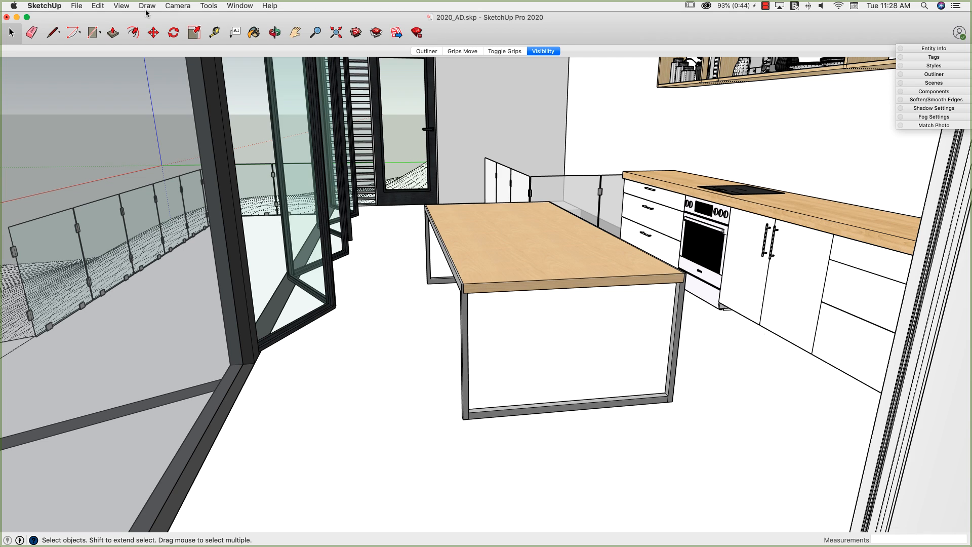
{"action": "mouse_move", "coordinate": [103, 8]}
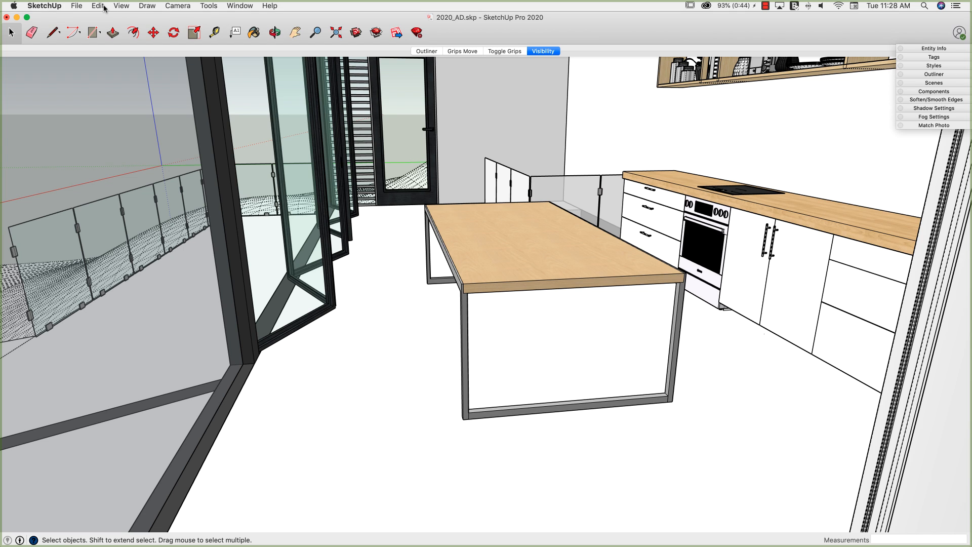
Show hidden objects again and select two of the ghosted chairs to unhide.
{"action": "left_click", "coordinate": [121, 6]}
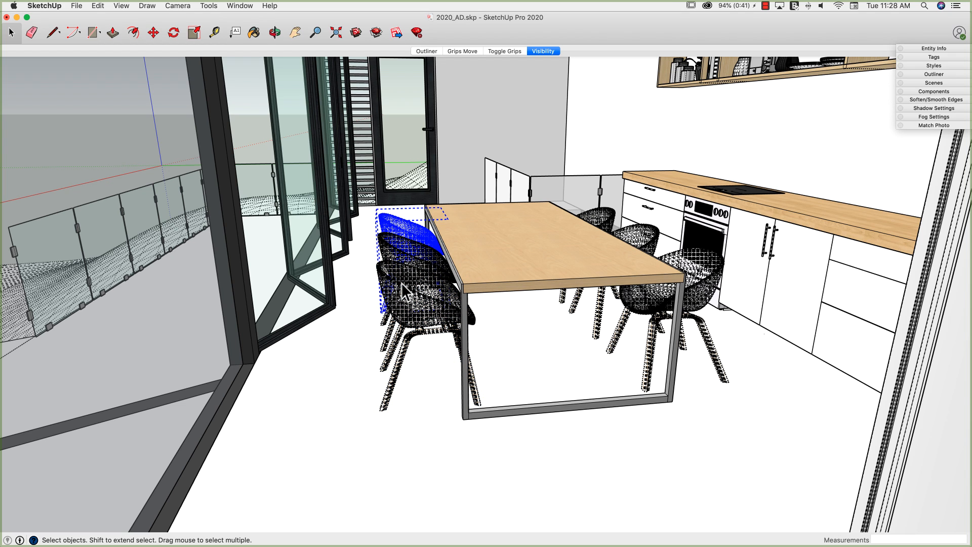
{"action": "left_click", "coordinate": [403, 292]}
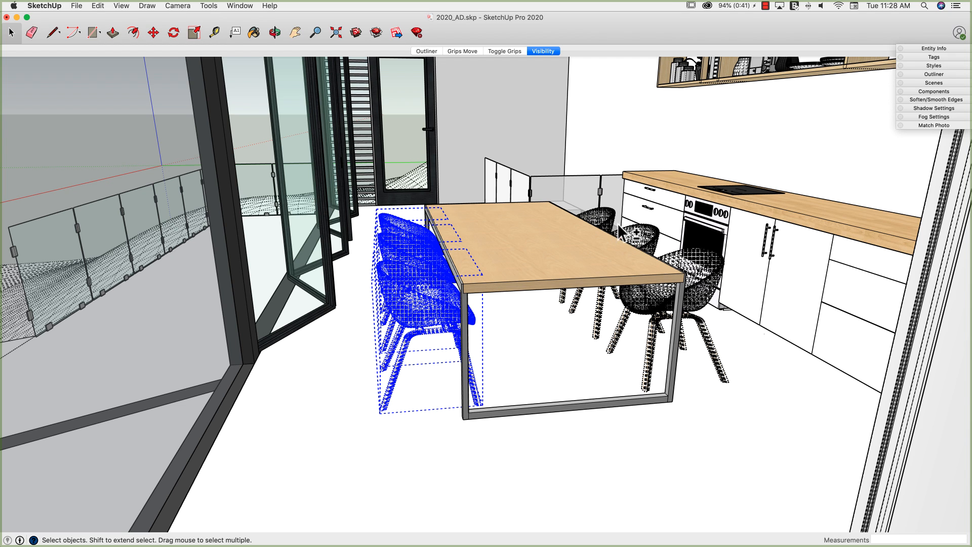
{"action": "left_click", "coordinate": [698, 276]}
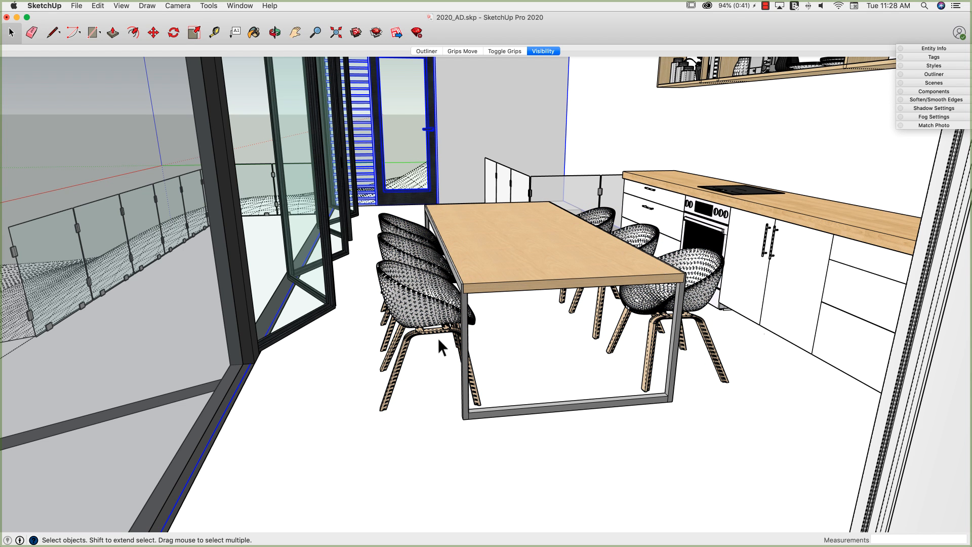
{"action": "mouse_move", "coordinate": [400, 303]}
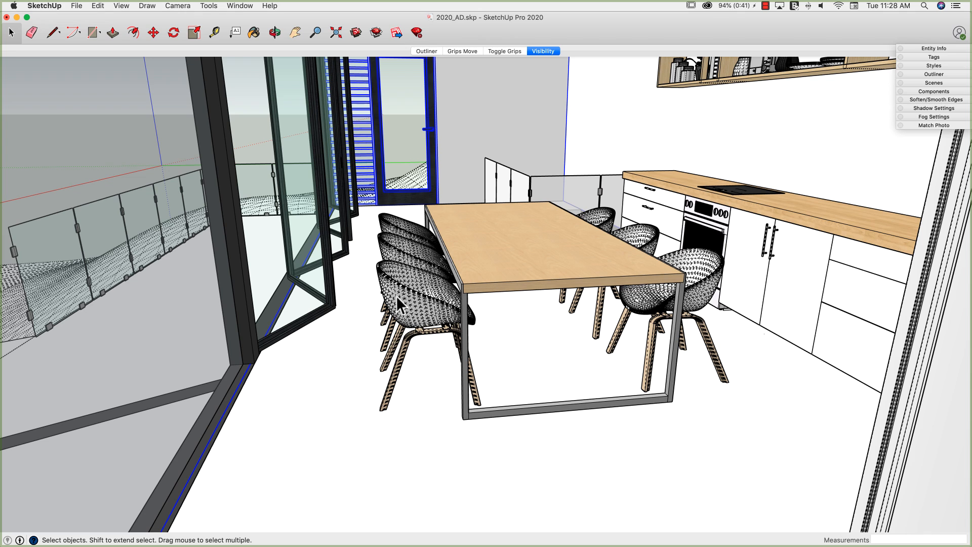
Uncheck Show Hidden Geometry in the View menu for clean solid surfaces.
{"action": "left_click", "coordinate": [121, 6]}
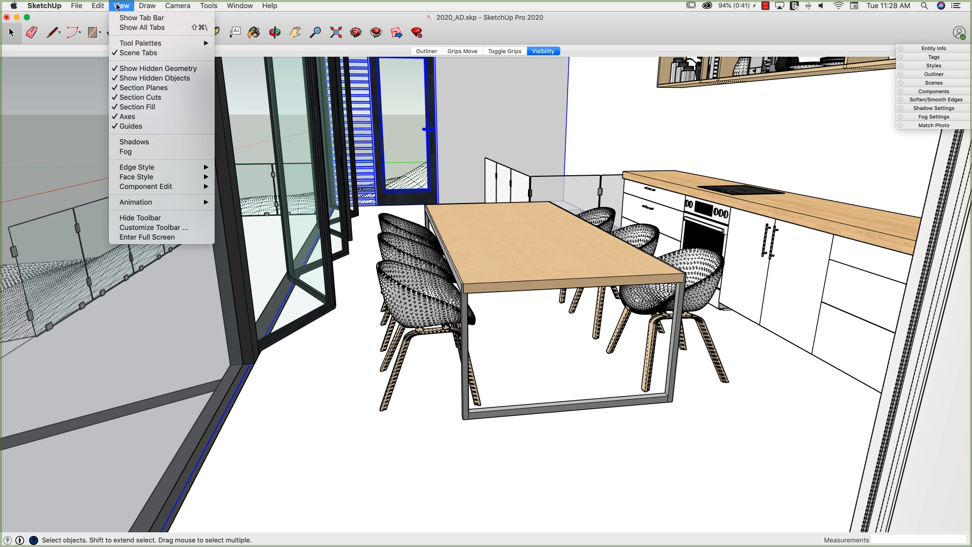
{"action": "mouse_move", "coordinate": [158, 68]}
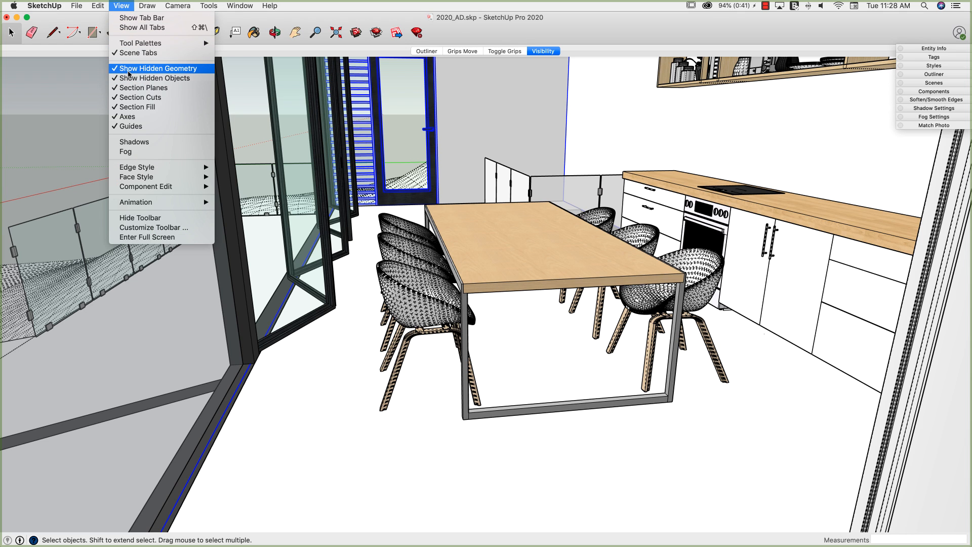
{"action": "left_click", "coordinate": [158, 68]}
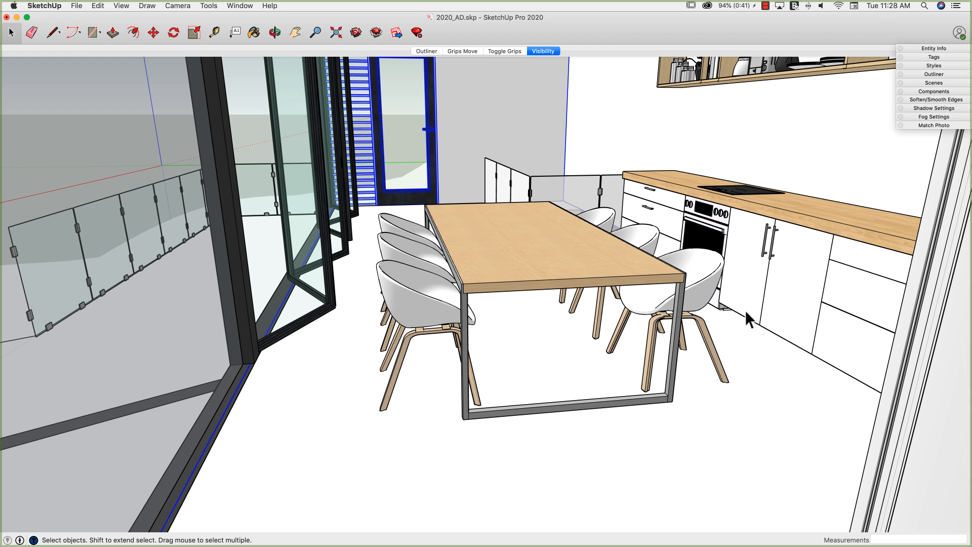